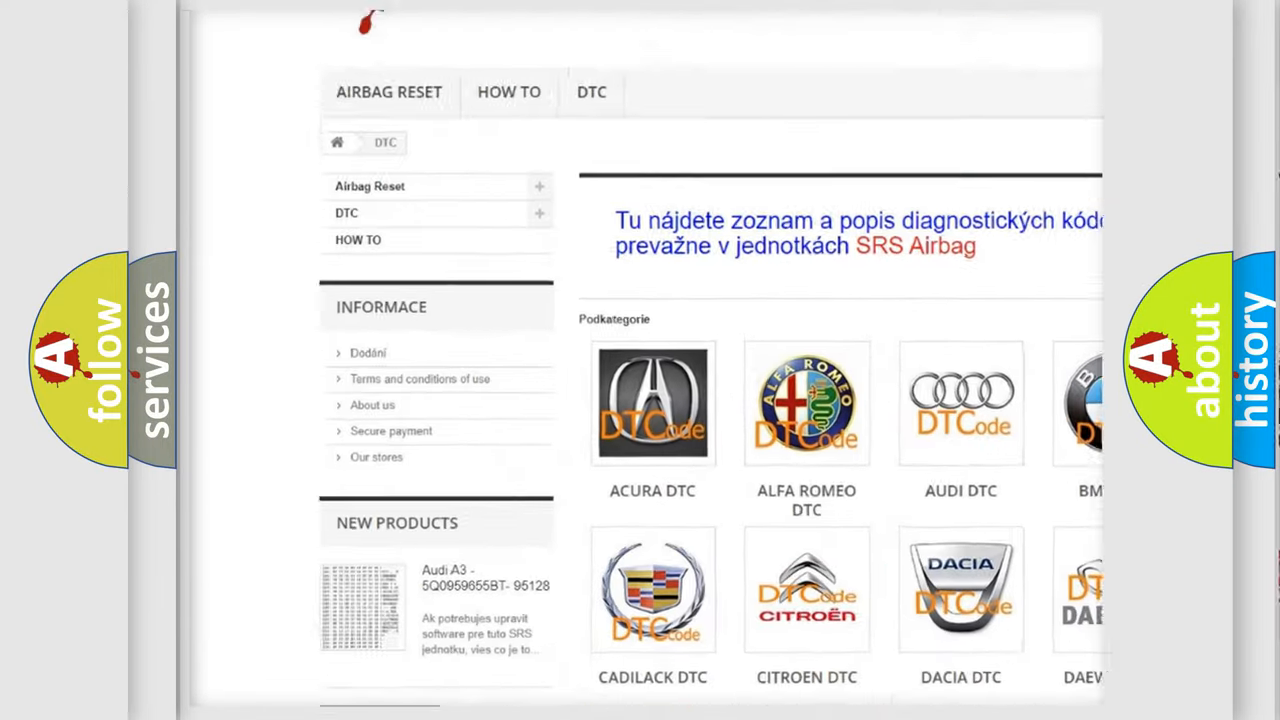
Scroll down past the brand logos to the DTC code links, then back up.
{"action": "scroll", "scroll_direction": "down", "scroll_amount": 3}
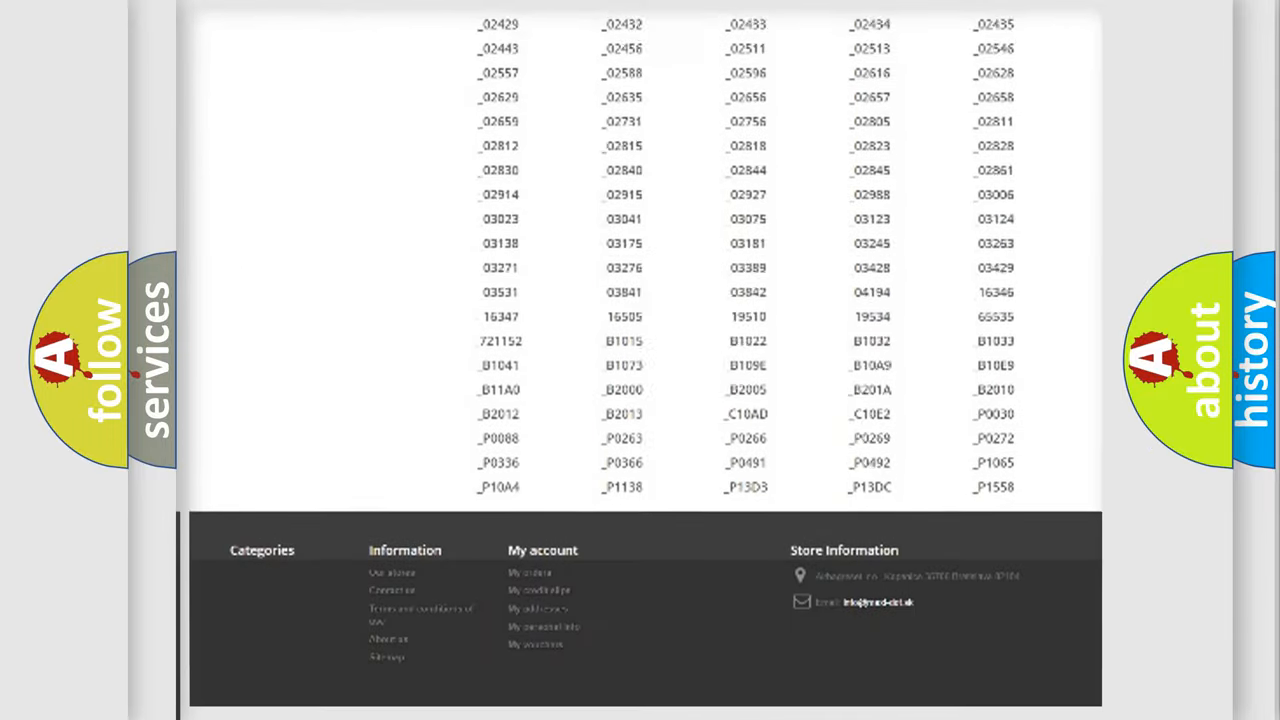
{"action": "scroll", "scroll_direction": "up", "scroll_amount": 3}
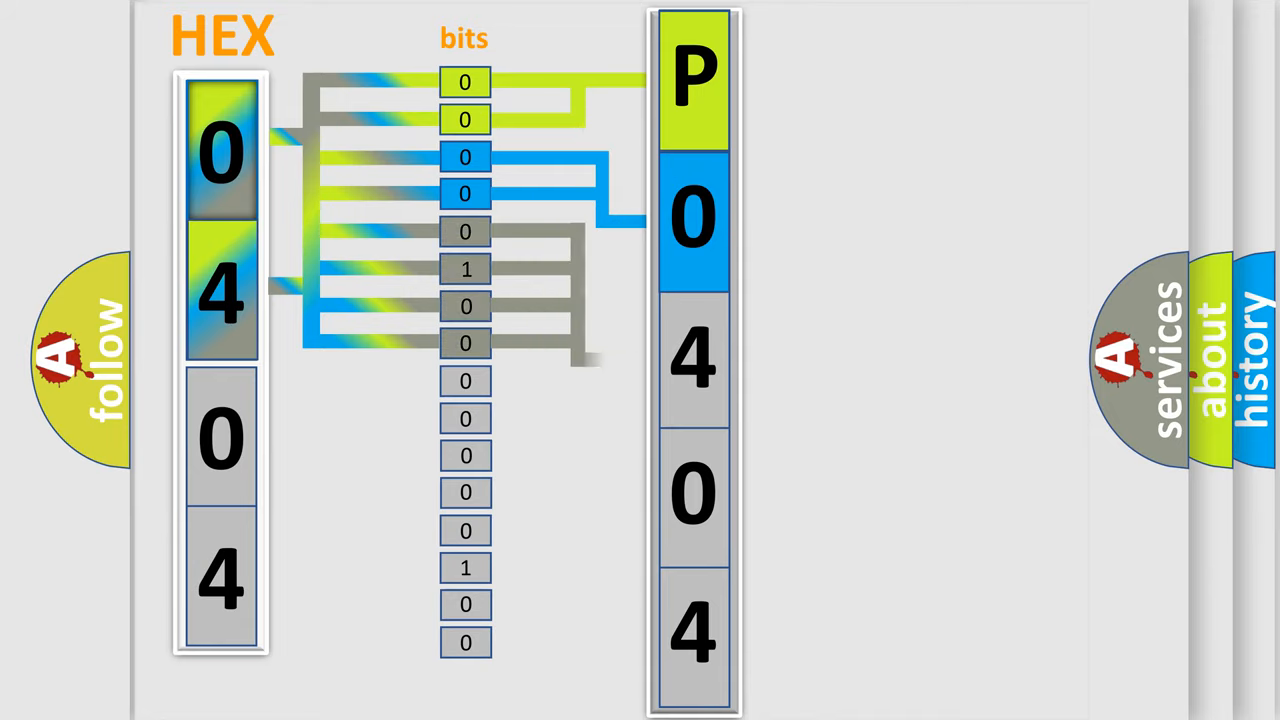
Advance to the slide breaking hex 0404 into bits mapped to code P0404.
{"action": "left_click", "coordinate": [693, 360]}
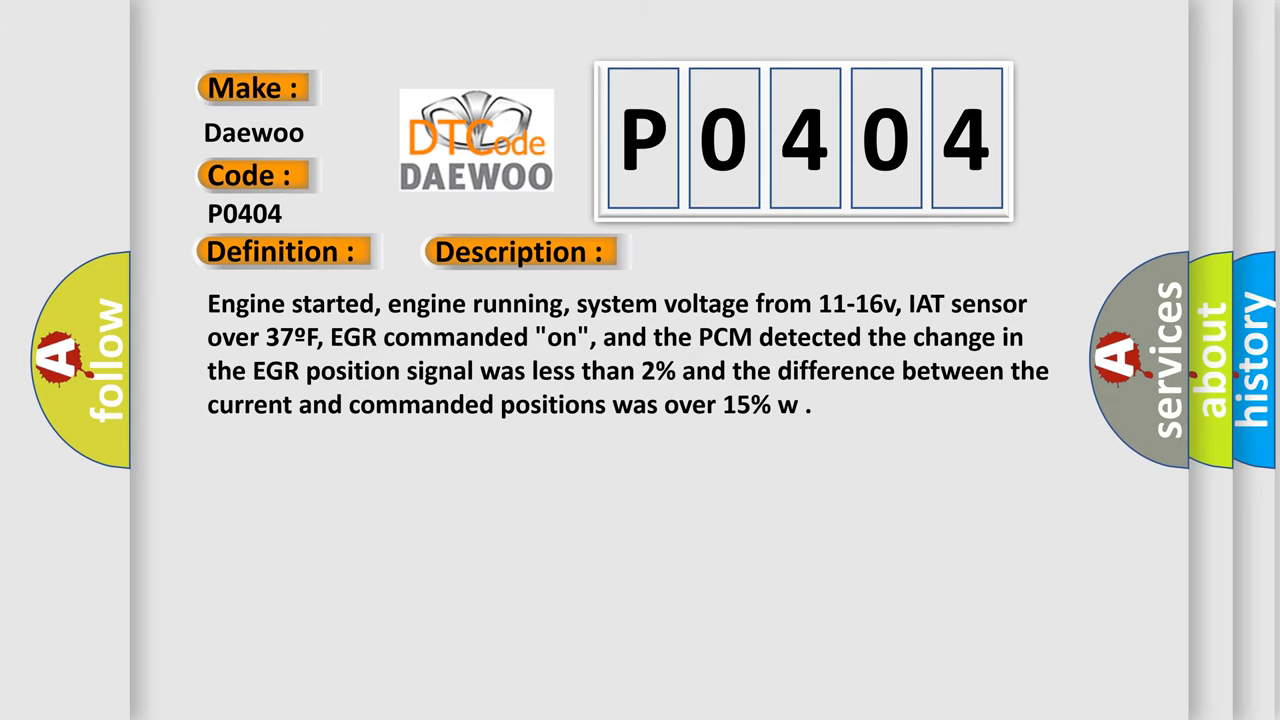
Reveal the P0404 cause: EGR linear valve sticking or binding from icing or dirt.
{"action": "left_click", "coordinate": [732, 251]}
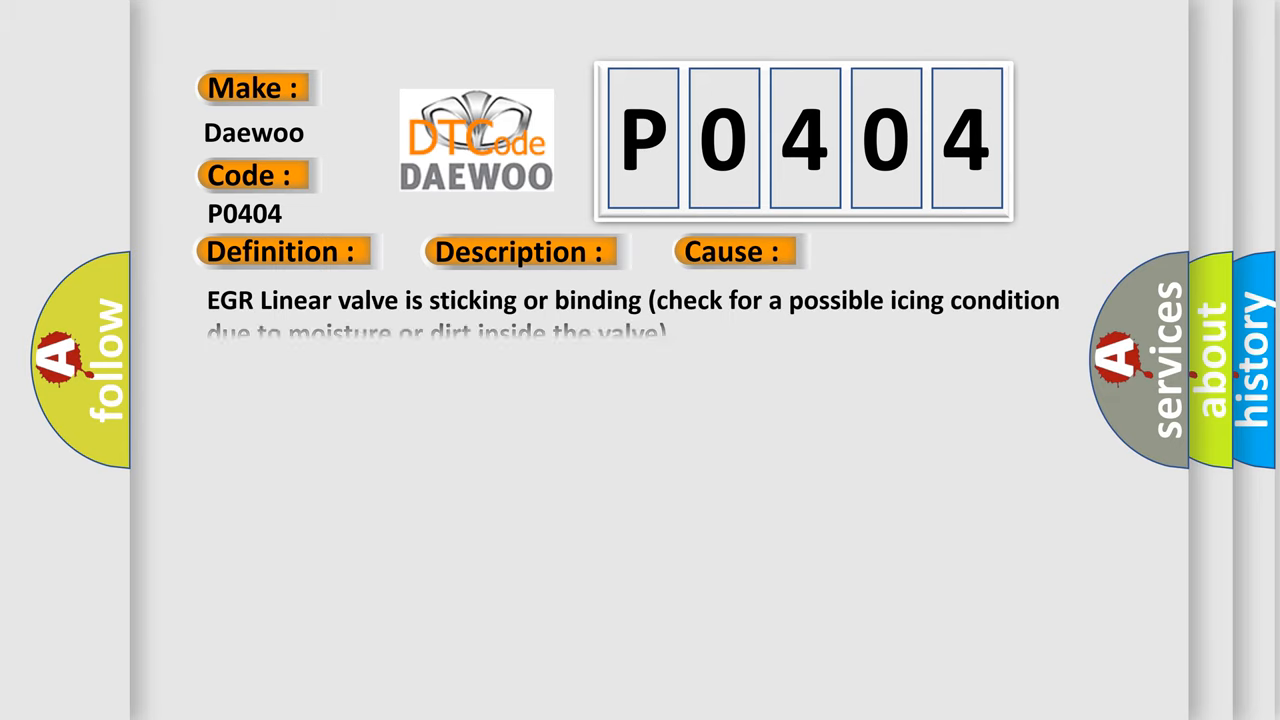